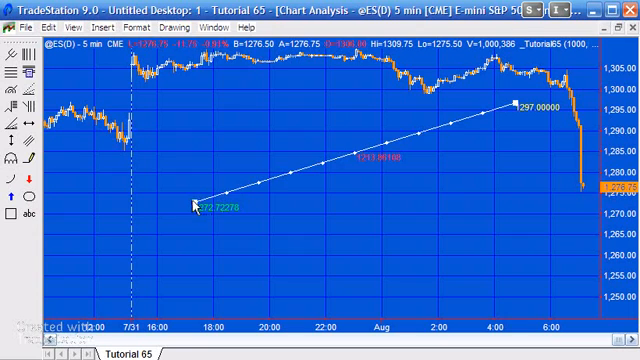
Drag the trendline's start point down to about 1253.67 so its value labels update.
drag(200, 202, 175, 285)
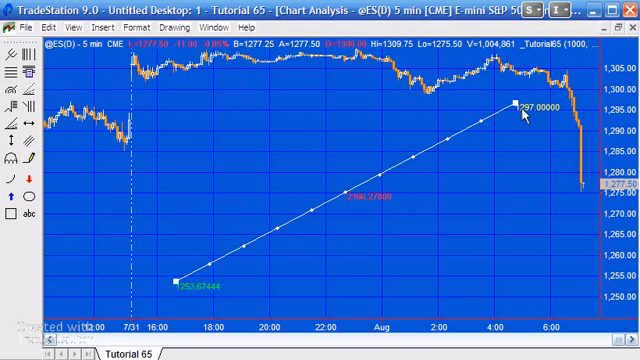
mouse_move(295, 260)
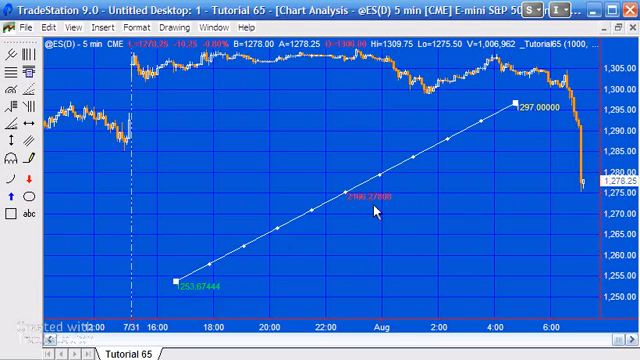
mouse_move(521, 118)
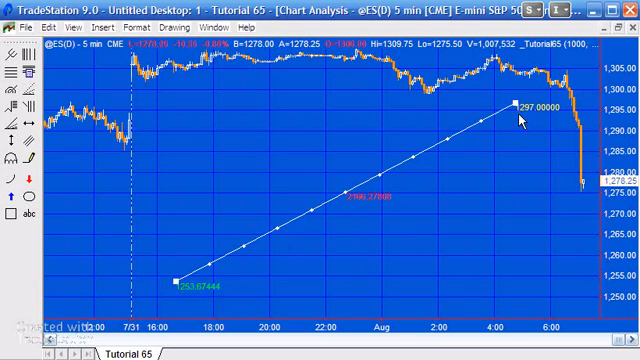
mouse_move(365, 205)
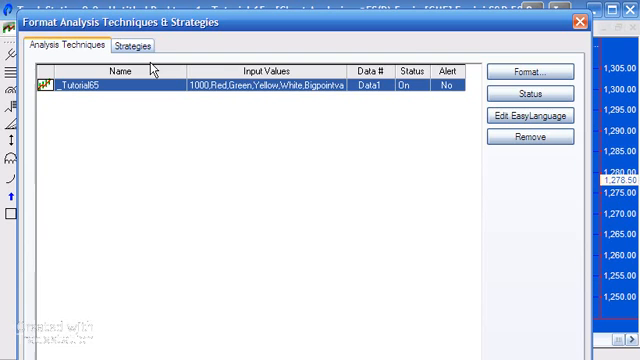
Open the _Tutorial65 indicator's EasyLanguage source from Format Analysis Techniques.
click(531, 71)
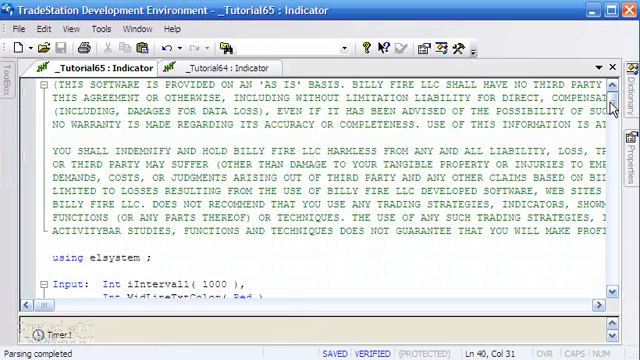
scroll(down, 3)
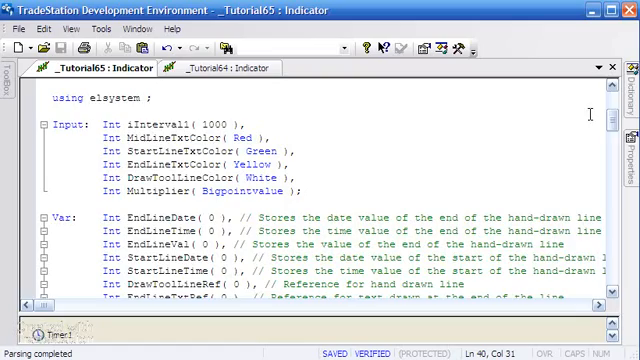
scroll(down, 3)
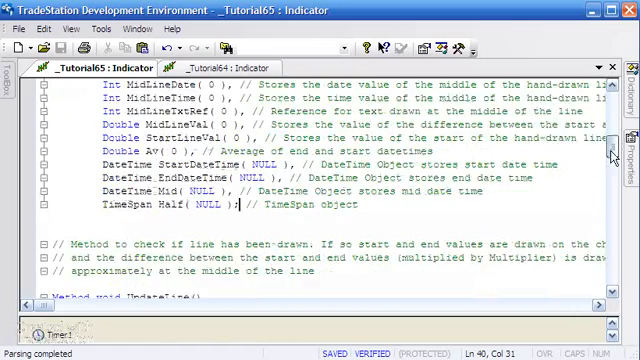
scroll(up, 3)
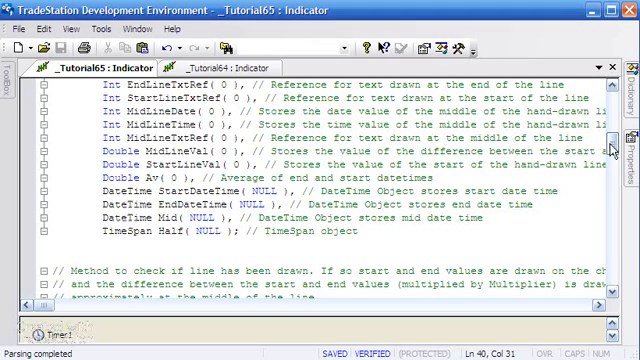
scroll(up, 3)
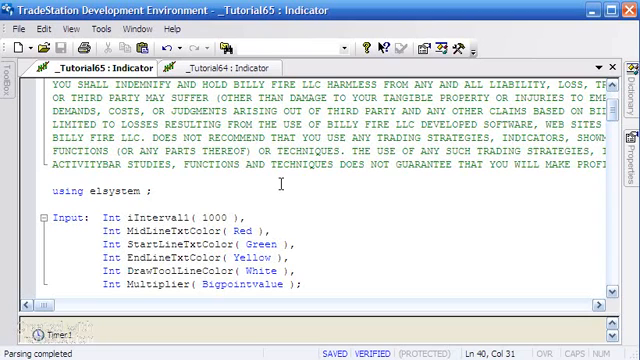
double_click(80, 188)
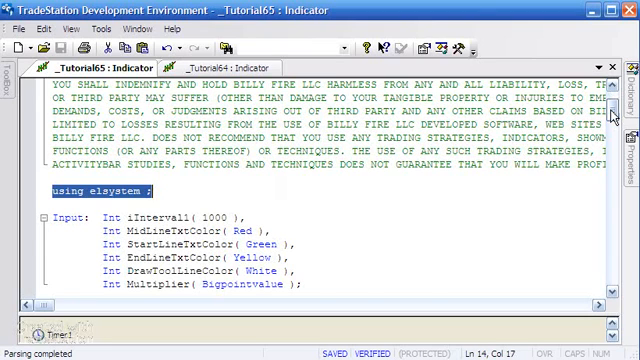
scroll(down, 3)
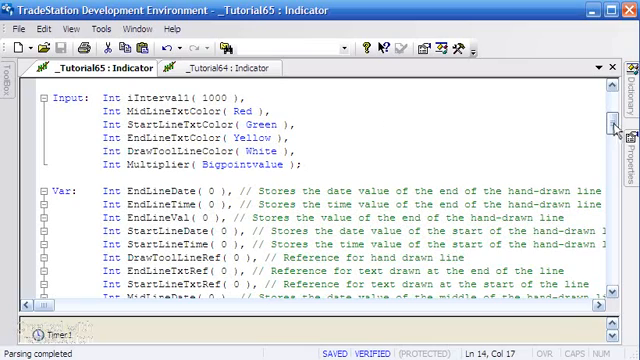
Scroll to the UpdateLine method and highlight the words of its declaration.
scroll(down, 3)
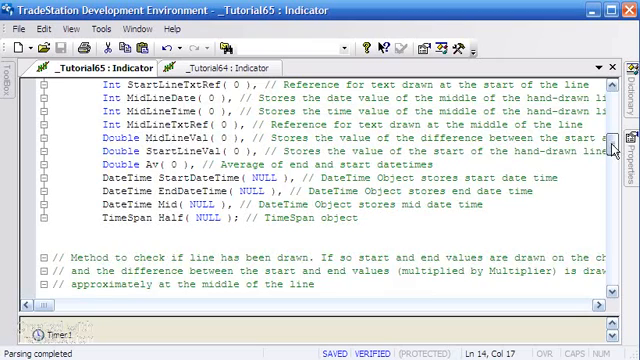
scroll(down, 3)
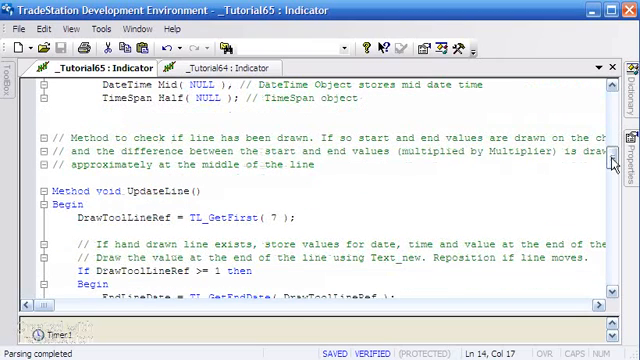
mouse_move(130, 192)
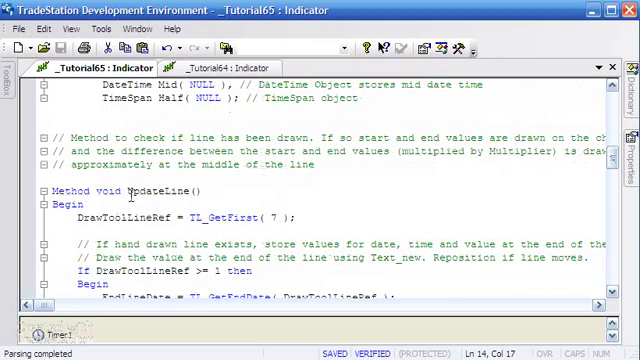
double_click(130, 190)
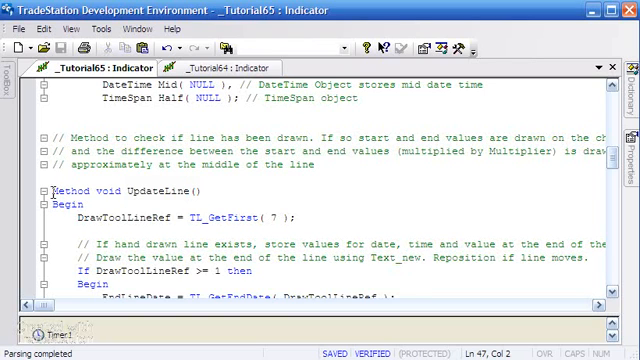
double_click(55, 187)
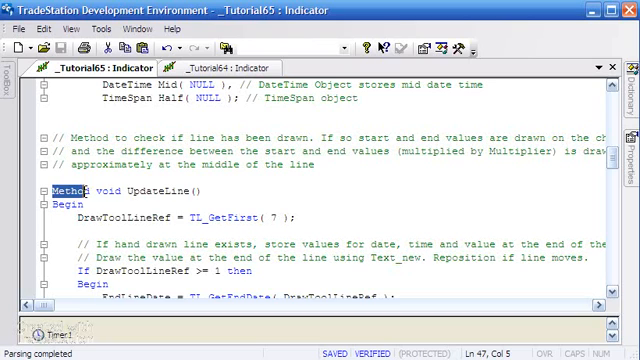
double_click(108, 190)
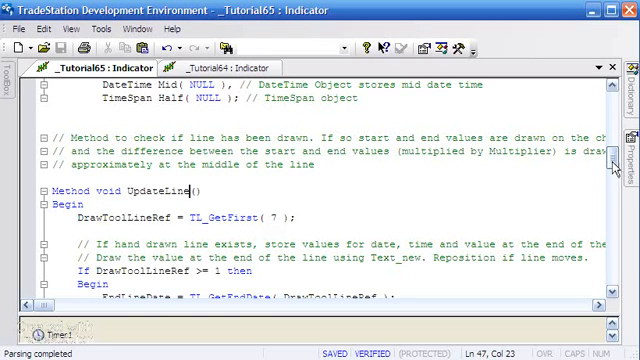
scroll(down, 3)
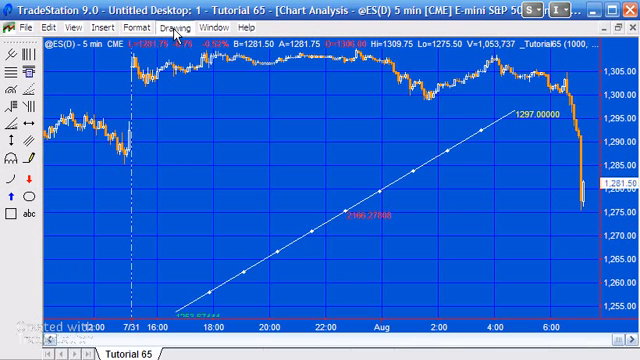
Remove the trendline and its labels through Drawing > Remove Drawing Objects.
click(174, 27)
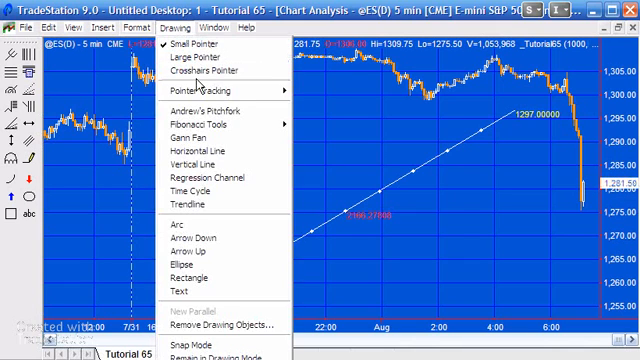
mouse_move(218, 325)
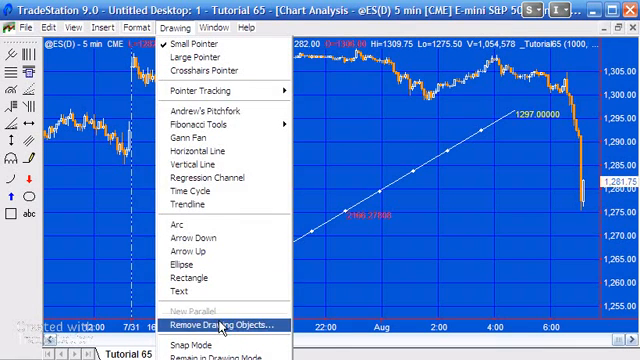
click(225, 326)
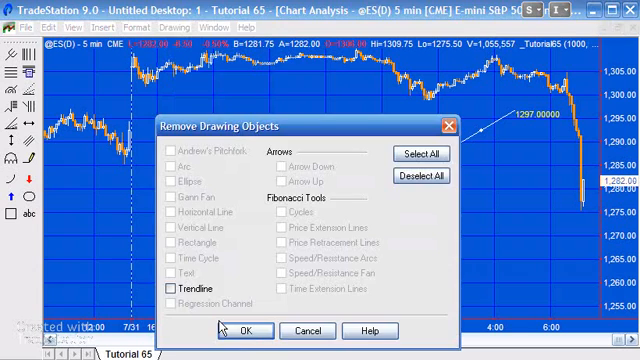
click(252, 330)
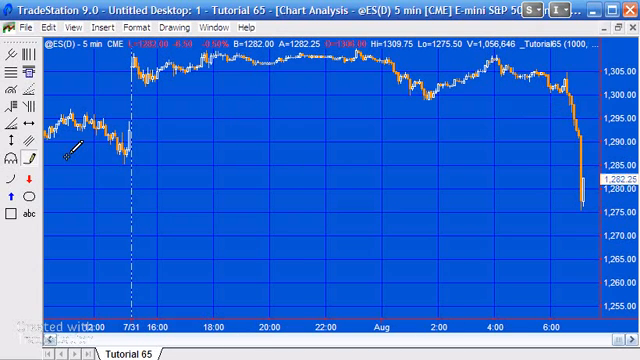
drag(216, 267, 478, 90)
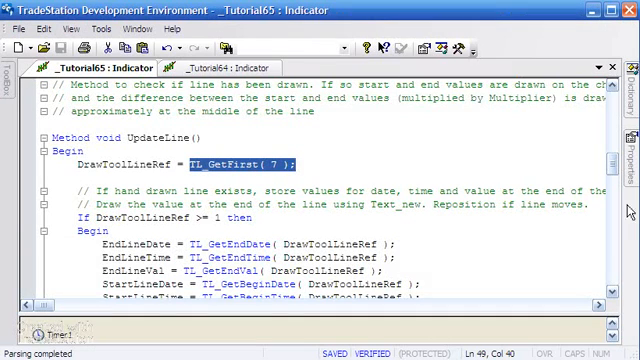
Scroll down to the 'Find date and time for approximate middle text' section.
scroll(down, 3)
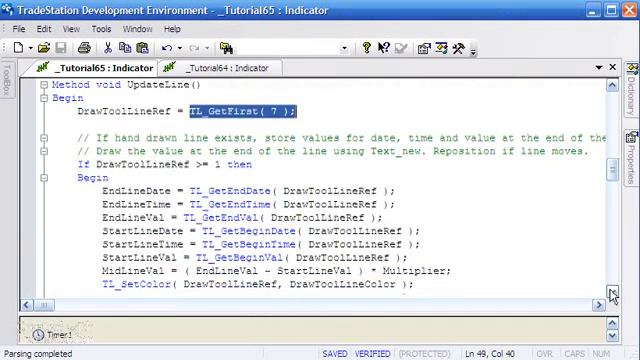
scroll(down, 3)
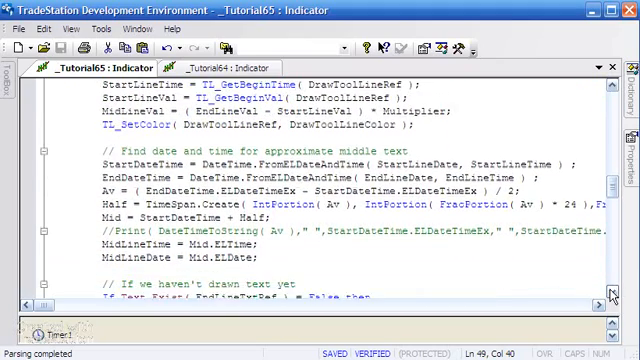
scroll(down, 3)
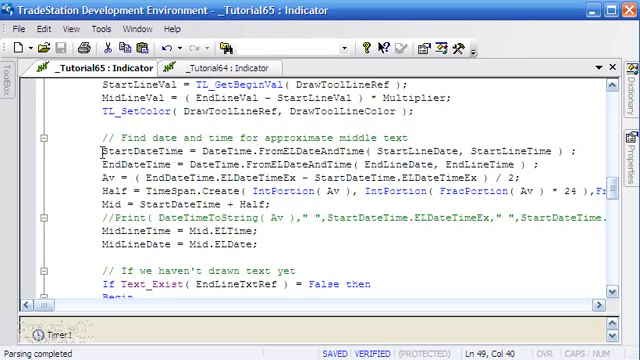
double_click(140, 156)
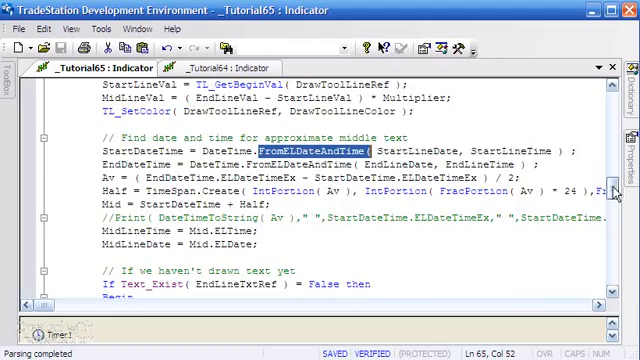
scroll(up, 3)
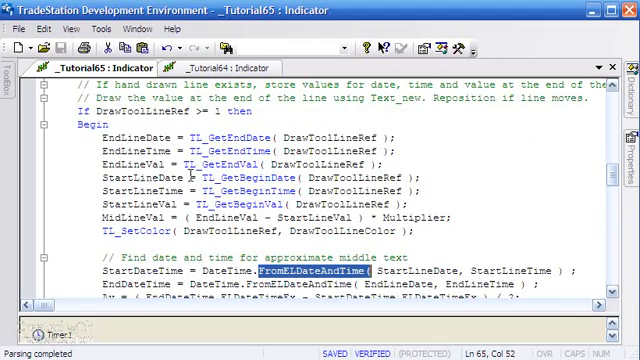
scroll(down, 3)
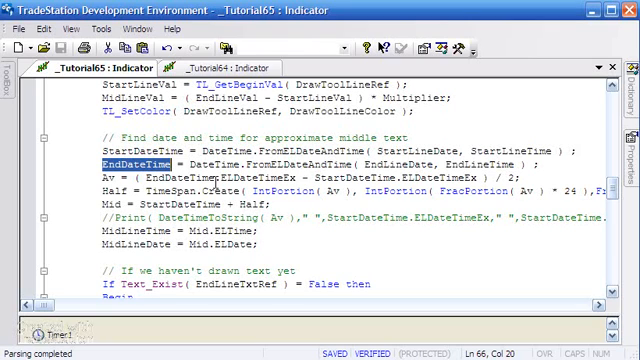
mouse_move(503, 175)
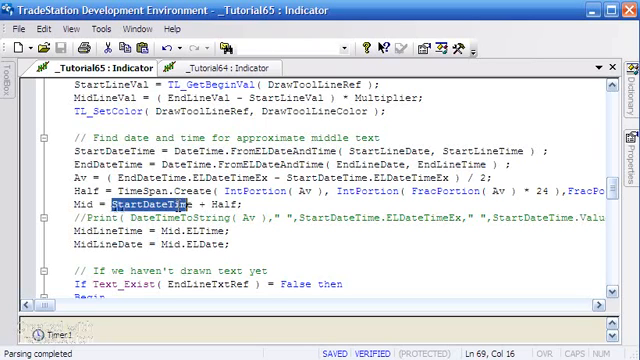
double_click(209, 205)
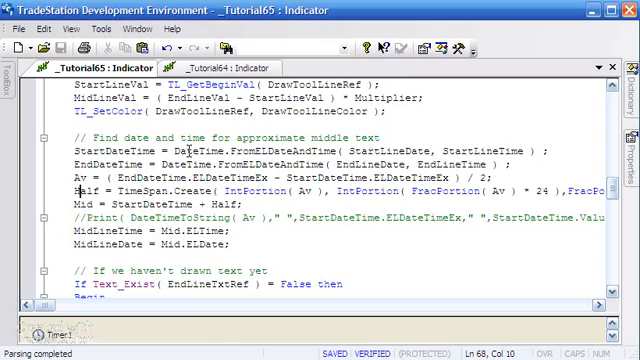
Look up the definition of DateTime.FromELDateAndTime from its context menu.
right_click(200, 162)
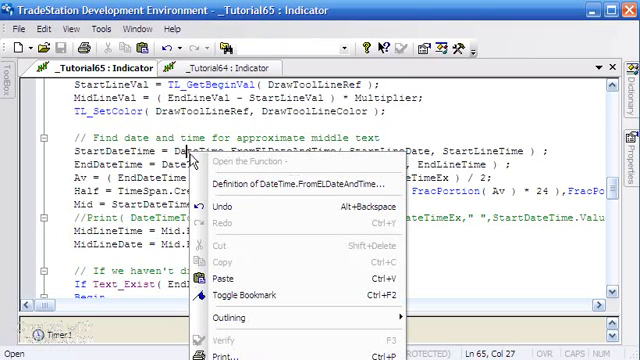
click(242, 160)
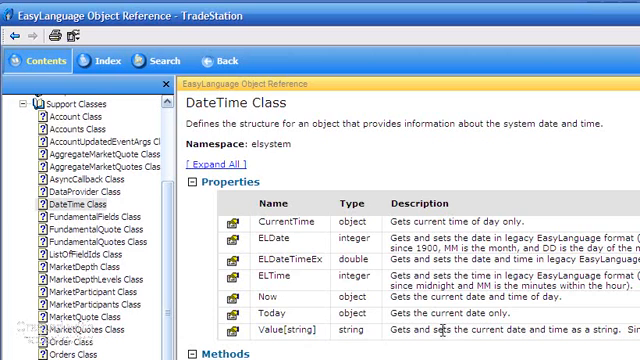
Scroll the DateTime Class help page down to its Methods list, including Create.
scroll(down, 3)
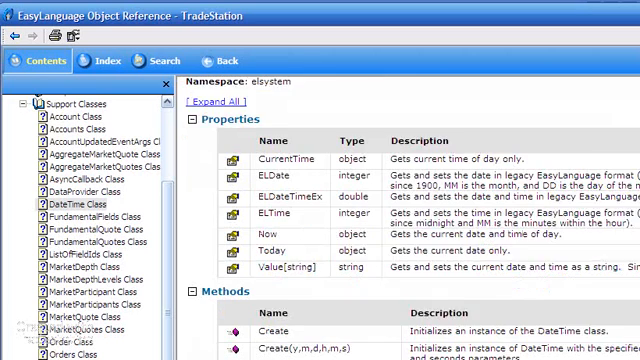
scroll(down, 3)
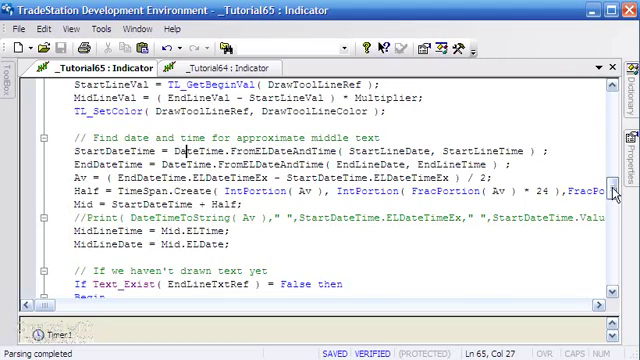
Scroll to the 'If we haven't drawn text yet' and 'Relocate text strings' blocks.
scroll(down, 3)
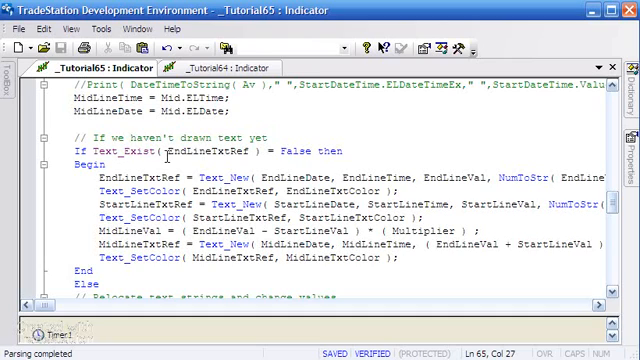
mouse_move(204, 157)
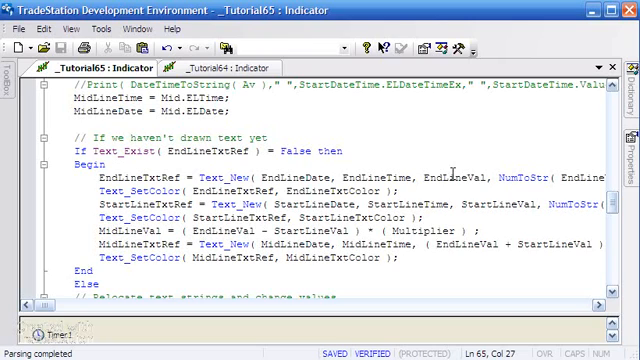
scroll(down, 3)
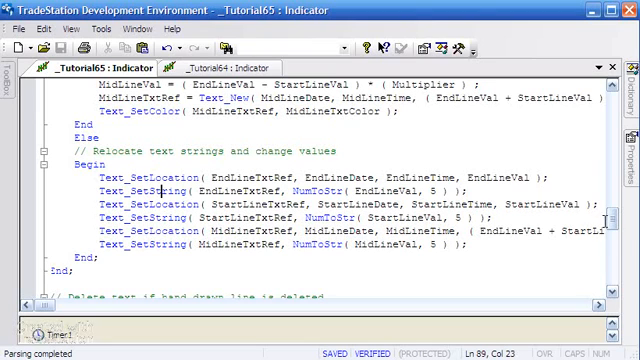
Scroll past Text_Delete and FireLineUpdate, then highlight UpdateLine() in LastBarOnChart.
scroll(down, 3)
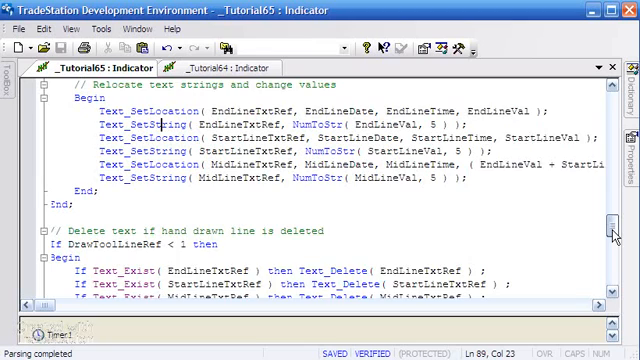
scroll(down, 3)
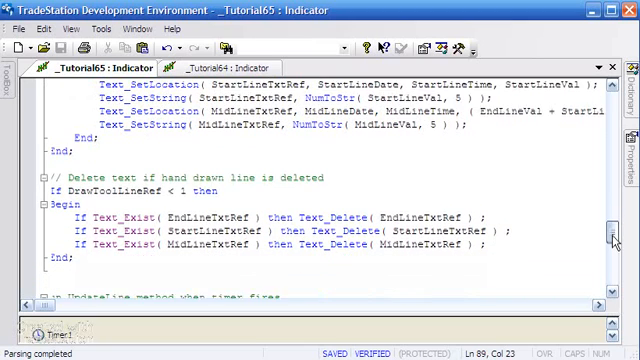
scroll(down, 3)
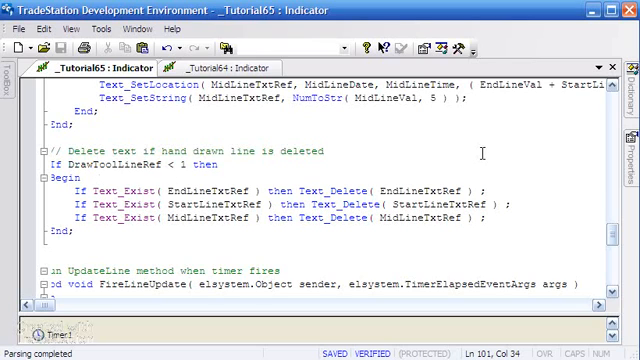
scroll(down, 3)
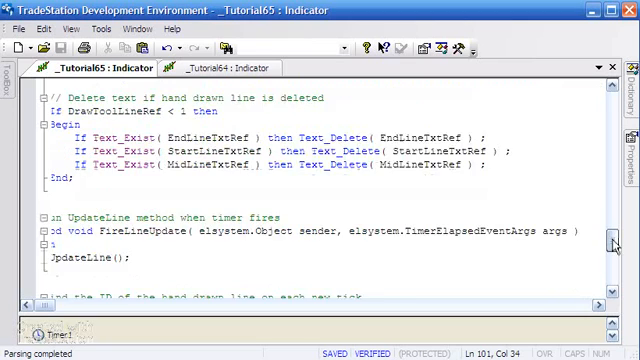
scroll(down, 3)
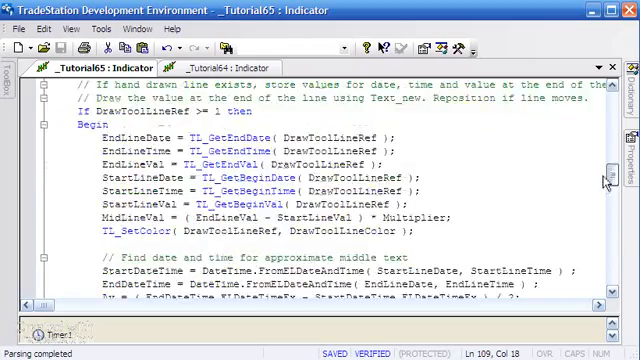
scroll(down, 3)
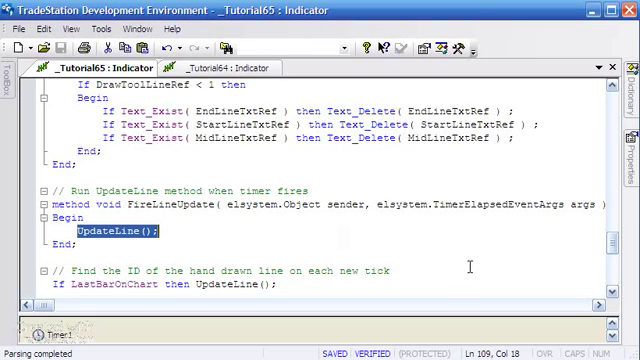
scroll(down, 3)
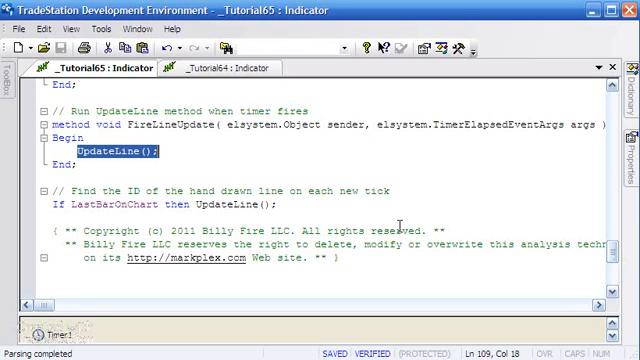
mouse_move(458, 211)
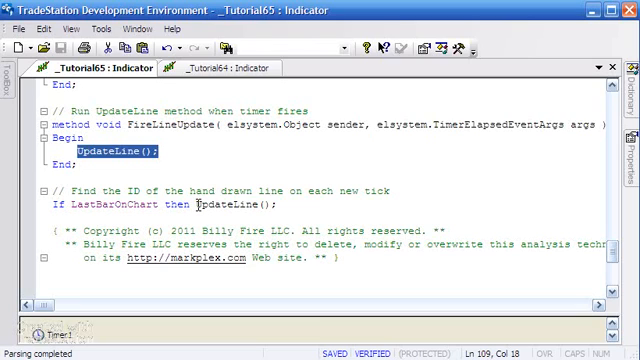
double_click(230, 203)
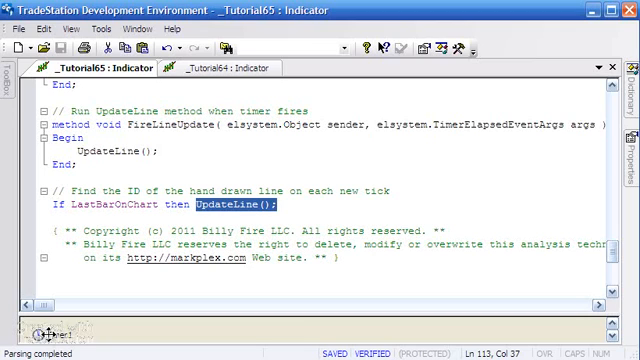
mouse_move(15, 49)
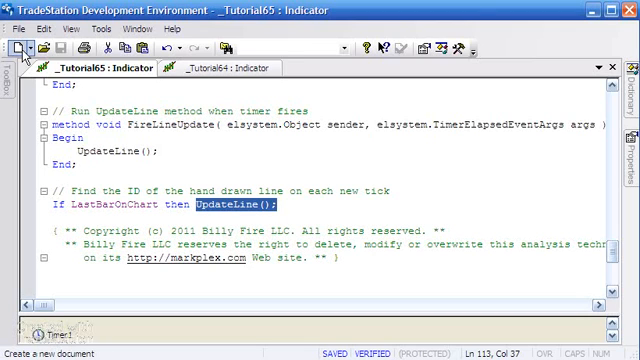
Create a new Indicator document named _Tut65-eg.
click(13, 49)
text(_)
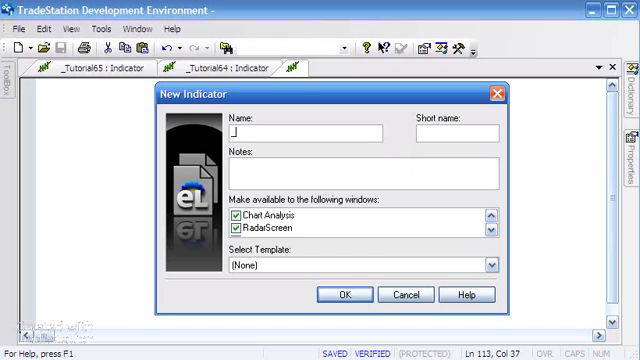
text(Tu)
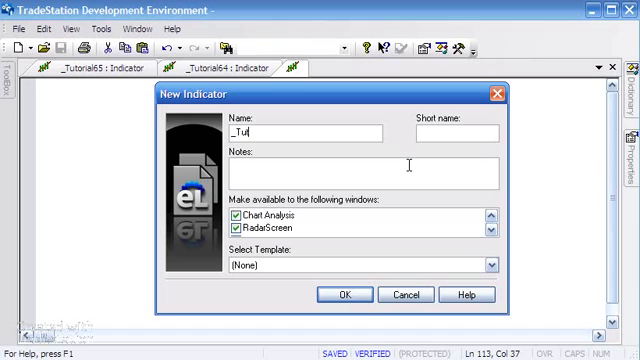
text(65-eq)
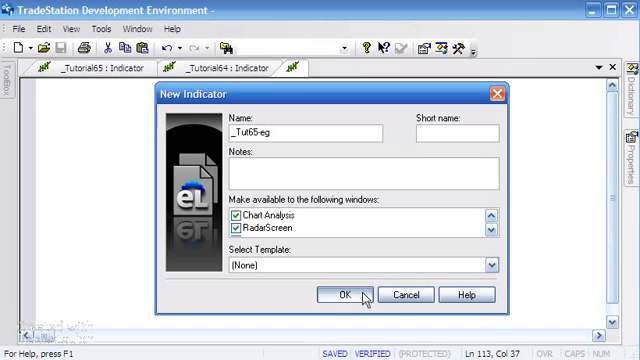
click(343, 294)
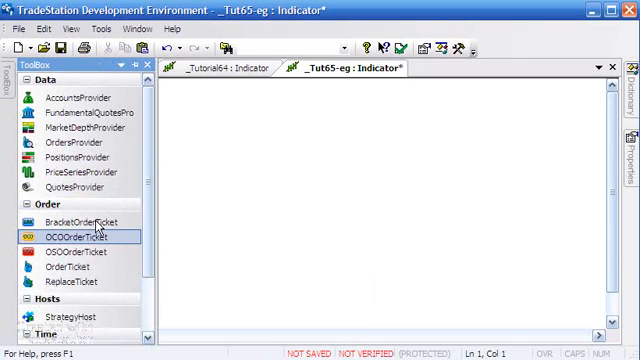
Add a Timer1 component from the ToolBox's Time section to the _Tut65-eg indicator.
scroll(down, 3)
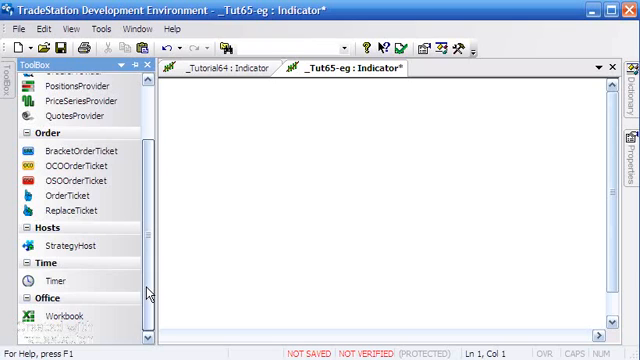
click(56, 280)
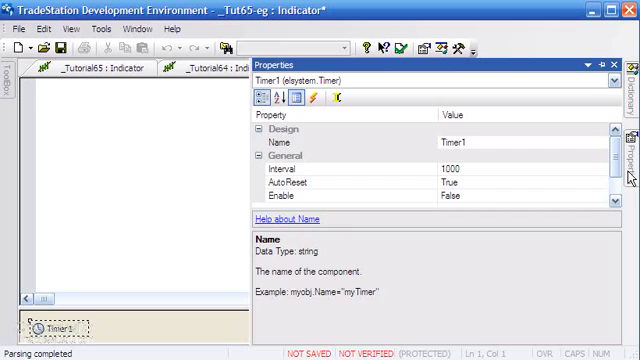
mouse_move(465, 174)
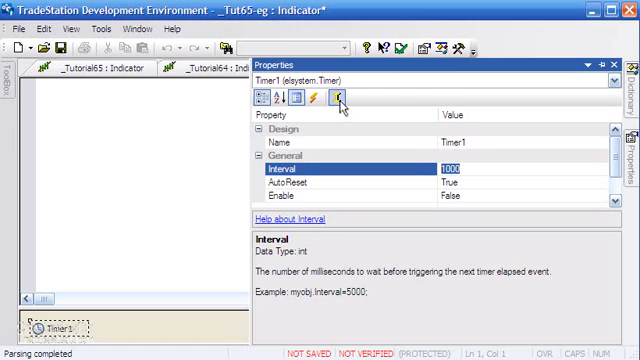
Bind Timer1's Interval to a new iInterval1 input (default 1000) and list its events.
click(339, 97)
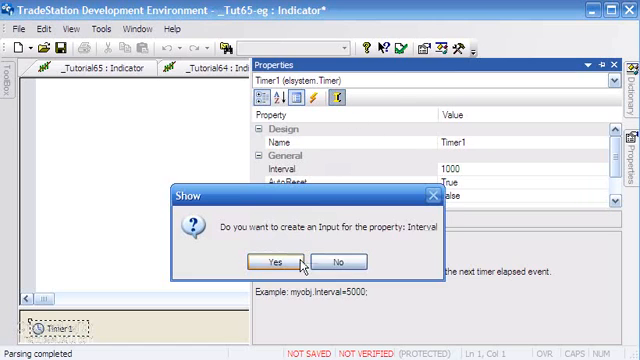
click(268, 261)
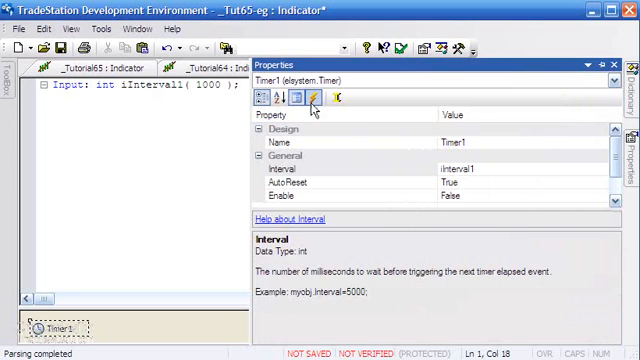
click(306, 98)
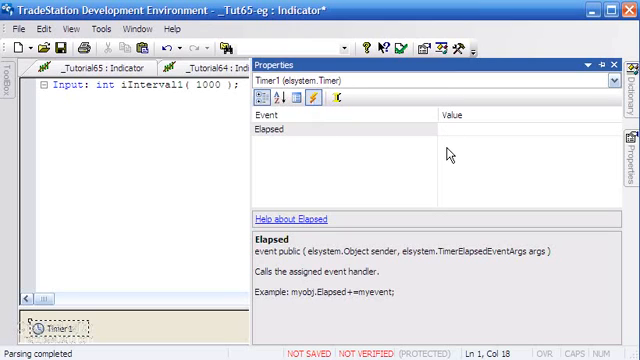
Assign LineUpdateFired as Timer1's Elapsed handler, generating an empty method.
click(330, 129)
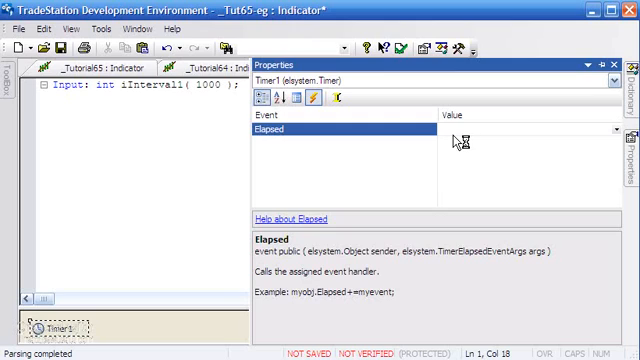
text(LineUpd)
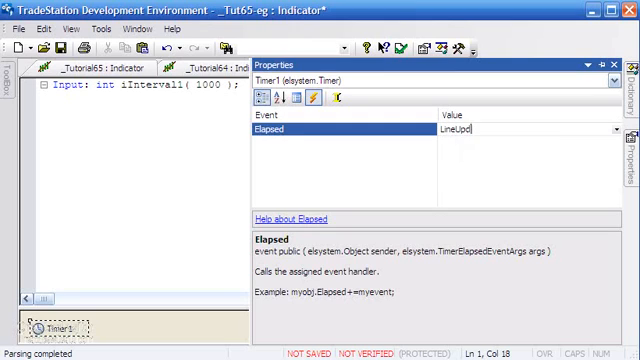
text(ateFired)
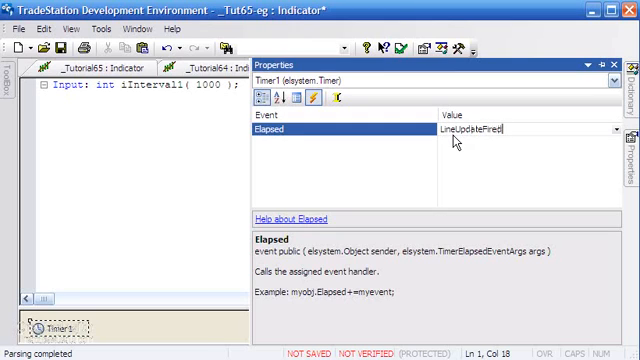
key(Return)
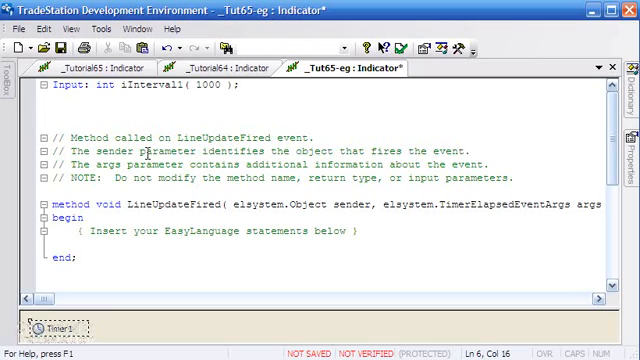
click(50, 205)
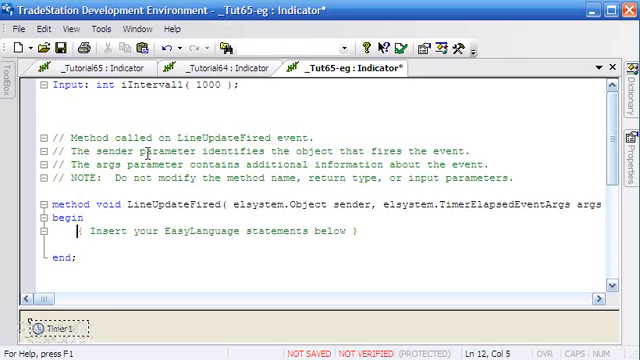
triple_click(210, 231)
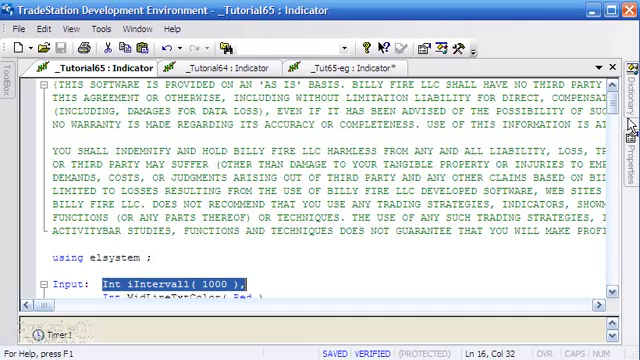
Scroll _Tutorial65's code down to the UpdateLine Else branch using Text_SetLocation and Text_SetString.
scroll(down, 3)
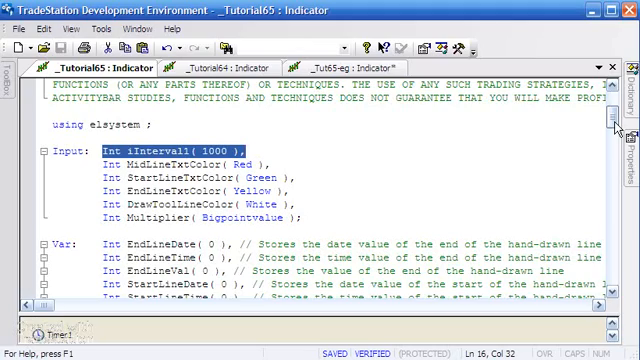
scroll(down, 3)
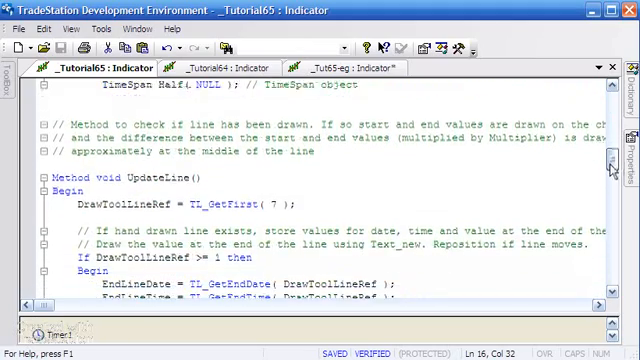
scroll(down, 3)
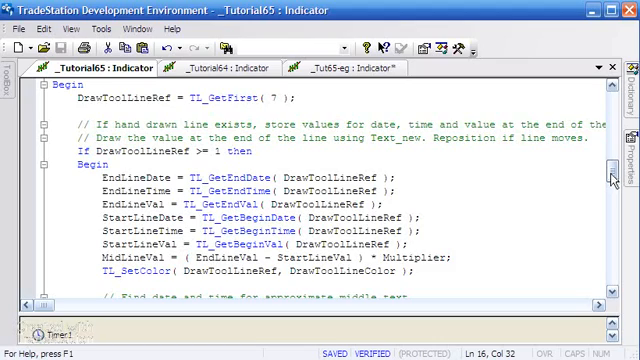
scroll(down, 3)
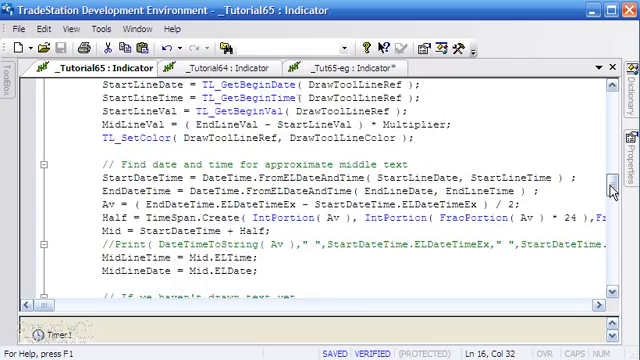
scroll(down, 3)
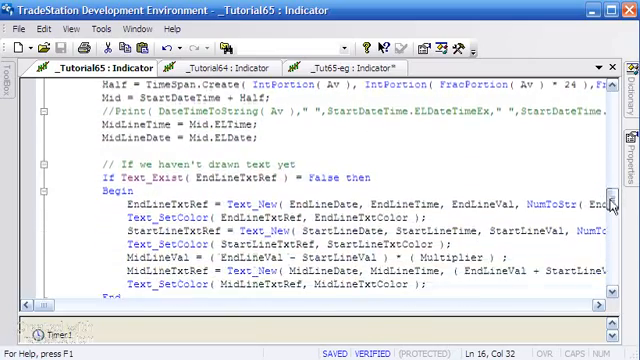
scroll(down, 3)
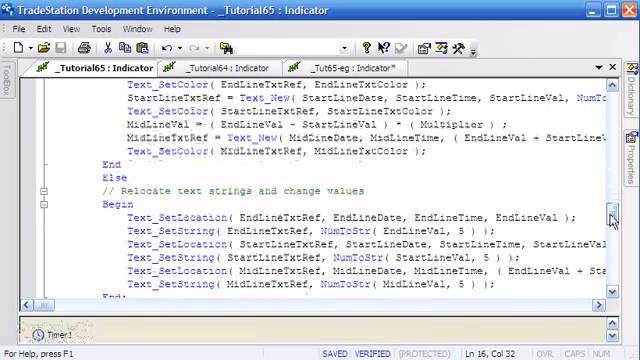